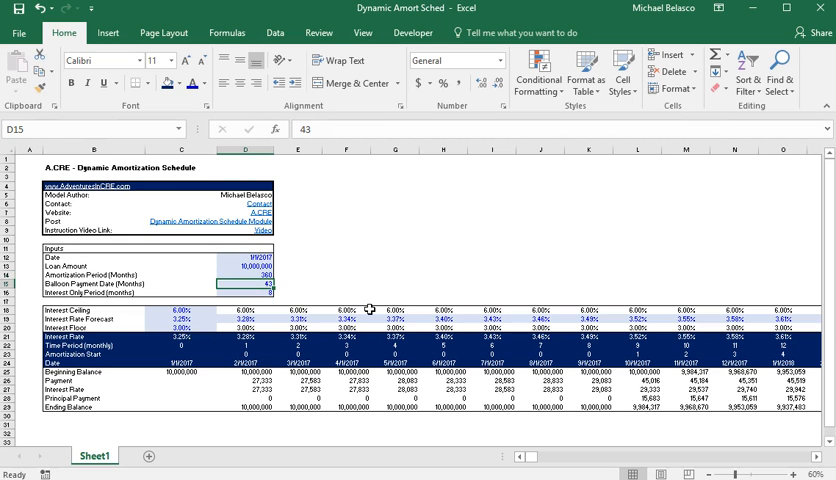
Review the loan inputs, the interest rate ceiling, forecast and rate formula, and the period counter.
click(240, 292)
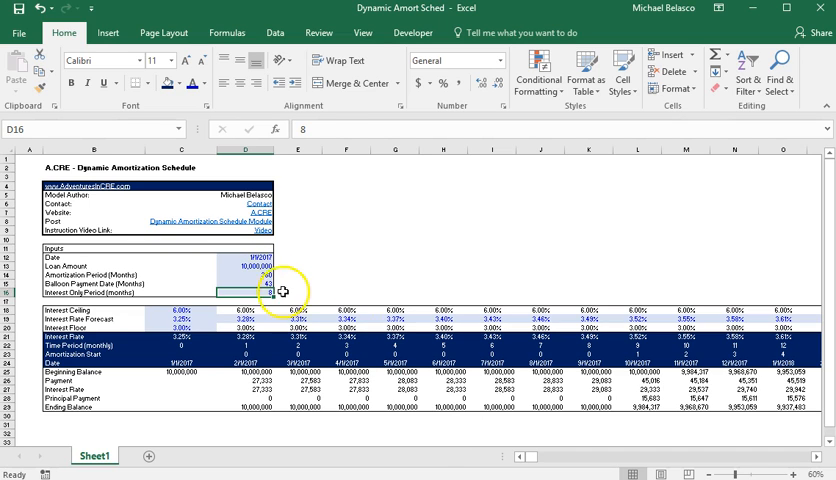
click(258, 284)
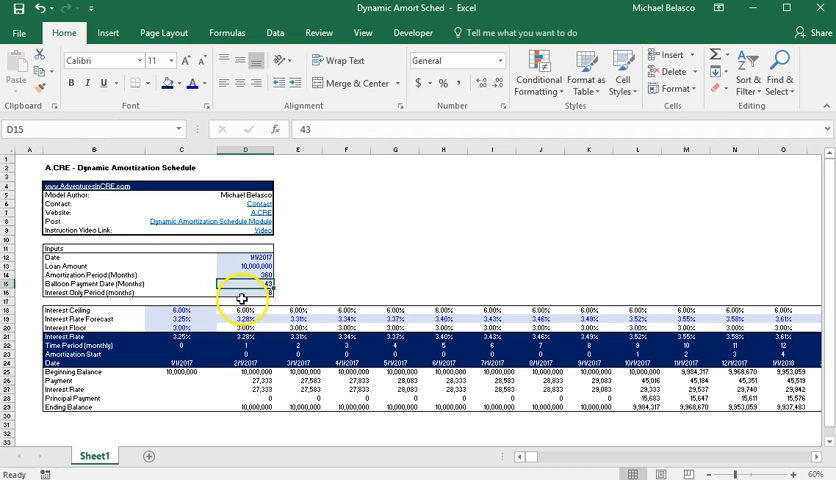
click(242, 300)
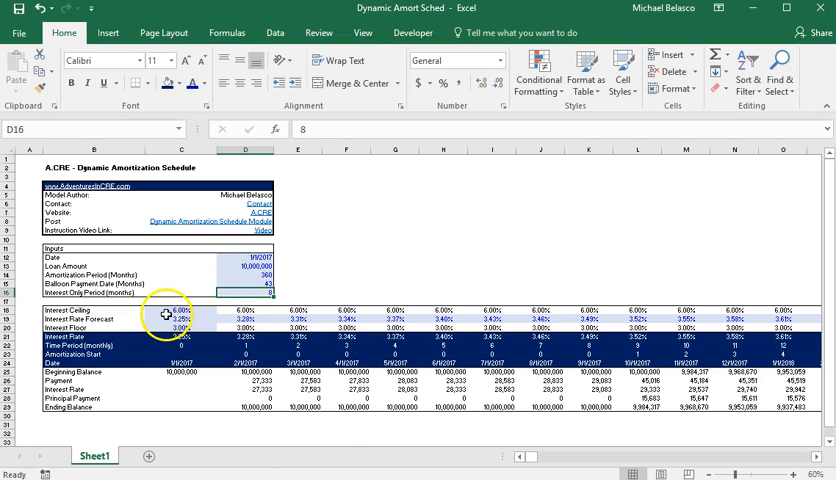
click(168, 312)
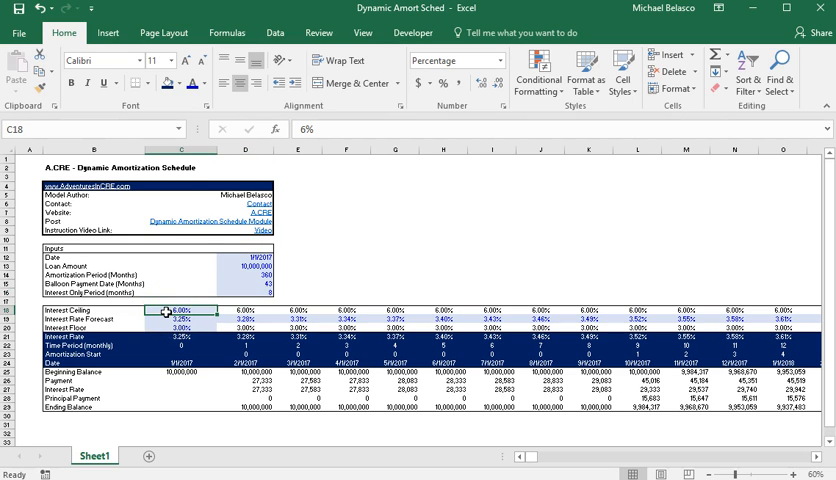
click(168, 320)
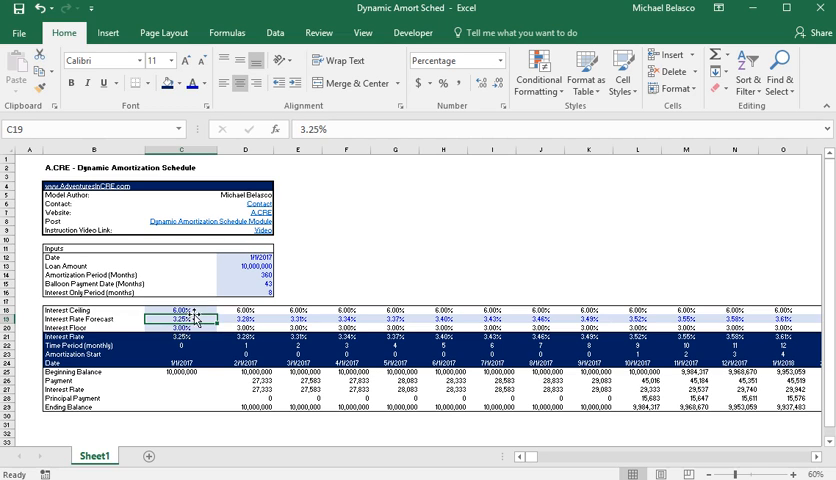
click(180, 328)
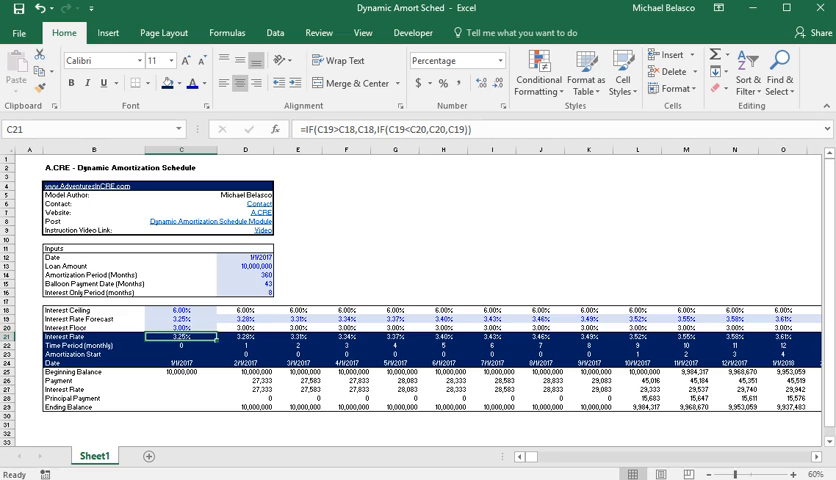
click(248, 336)
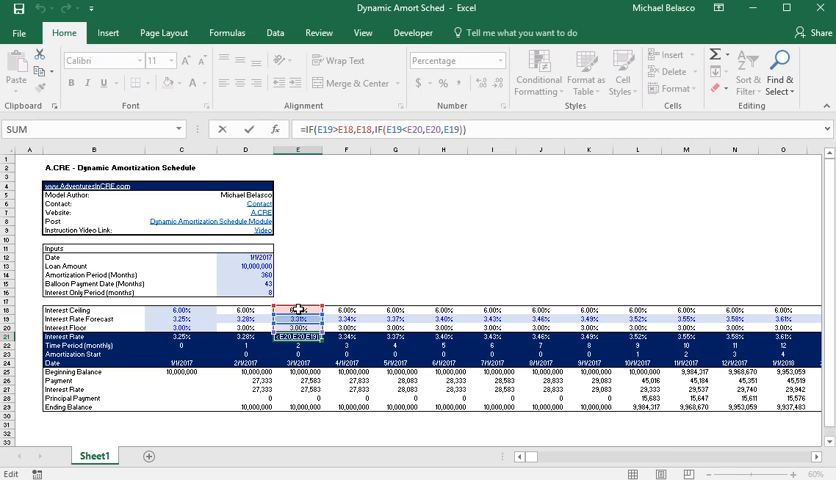
mouse_move(390, 130)
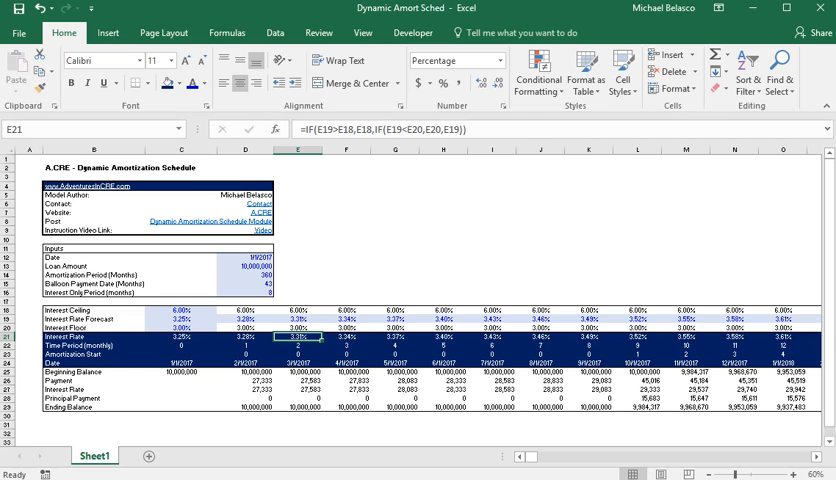
click(300, 342)
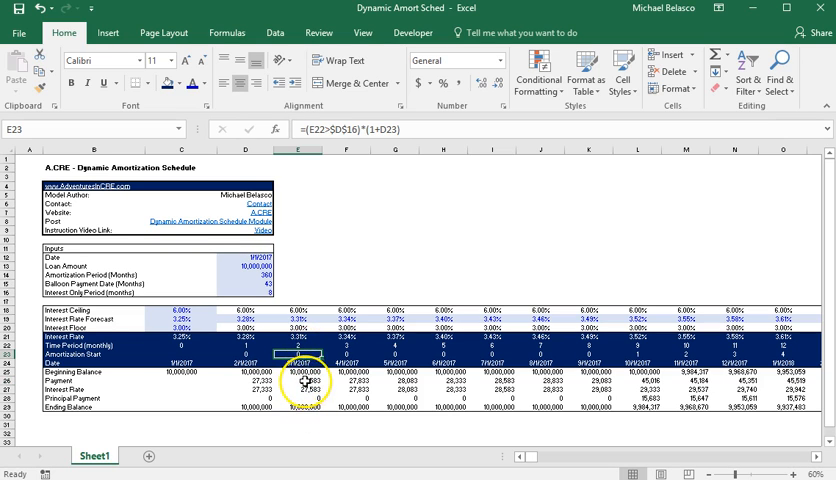
Inspect the beginning balance, interest, ending balance, IFERROR payment and principal formulas across periods.
click(304, 388)
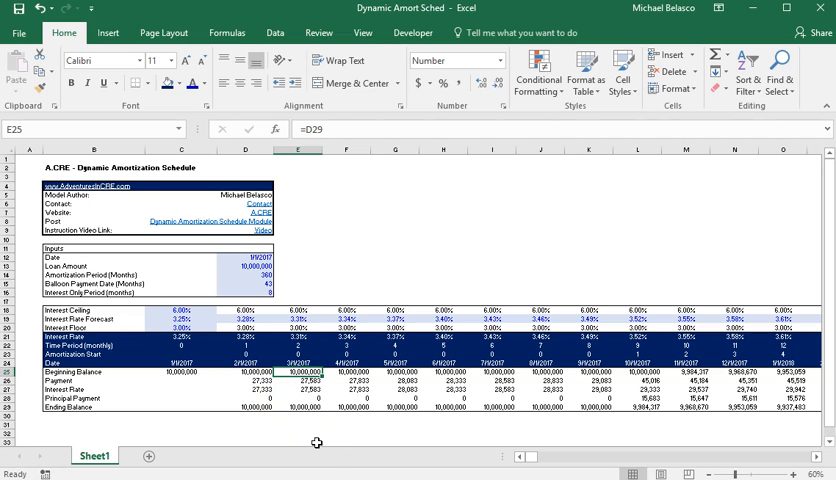
click(296, 386)
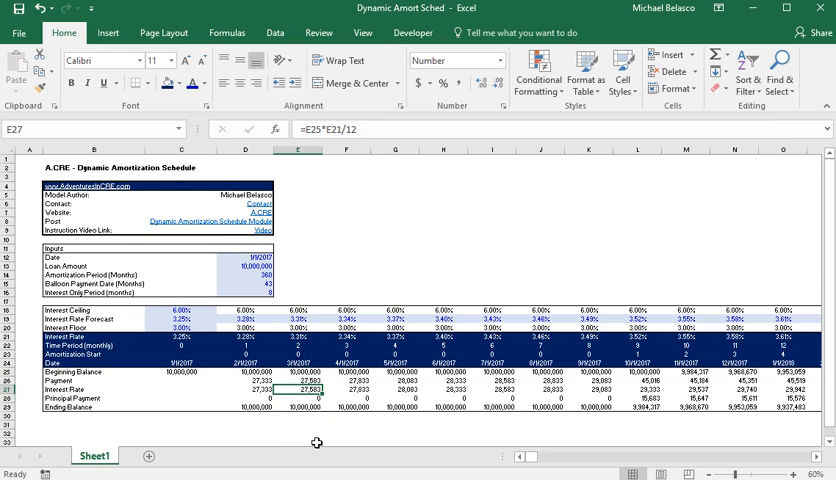
click(296, 412)
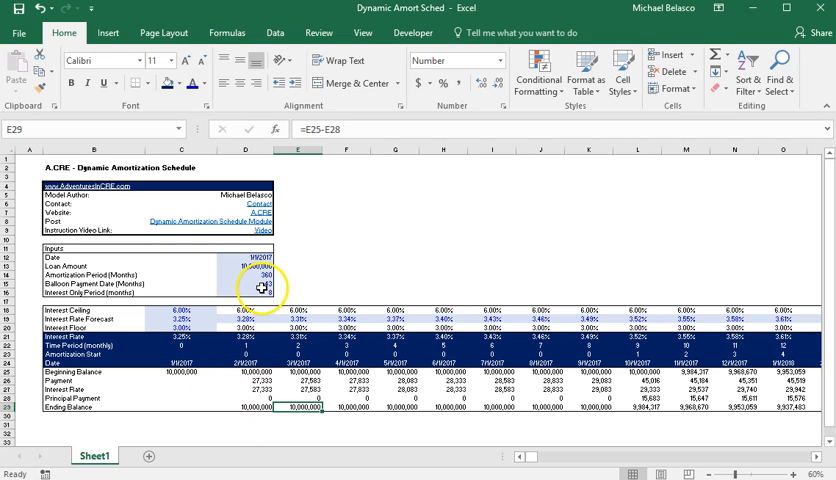
click(264, 290)
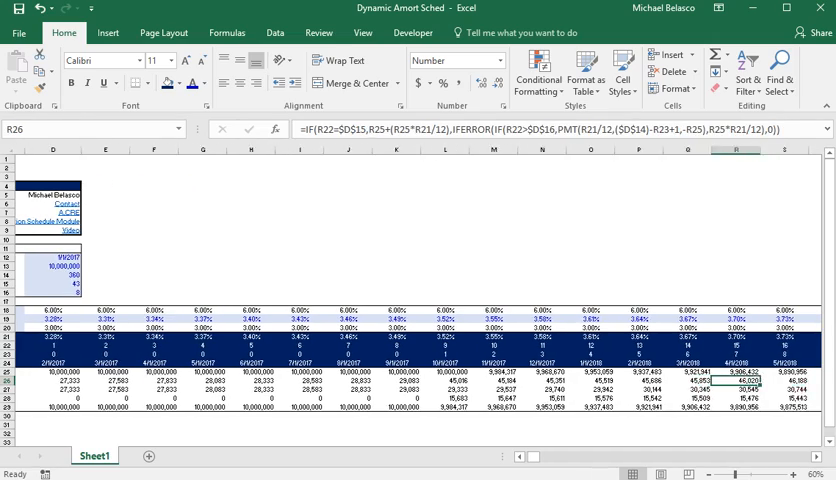
scroll(right, 3)
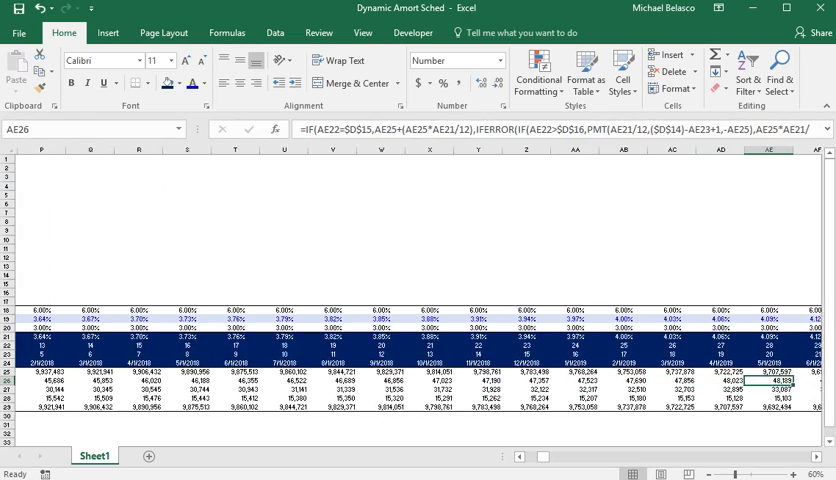
scroll(right, 3)
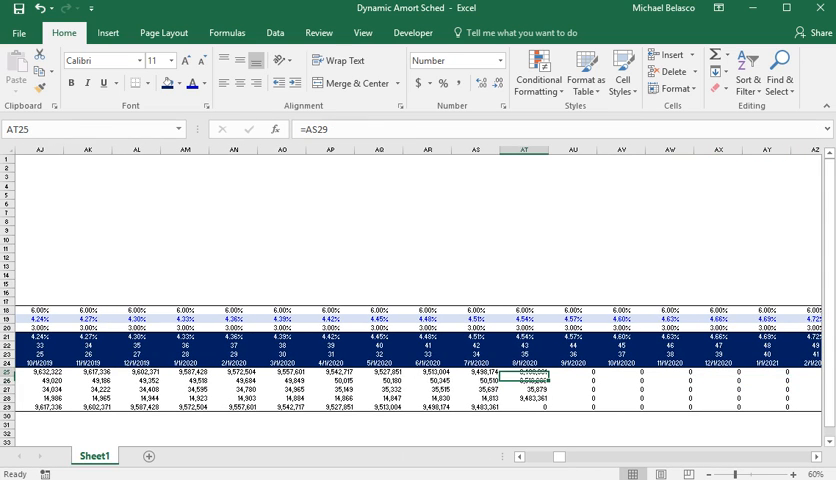
click(528, 388)
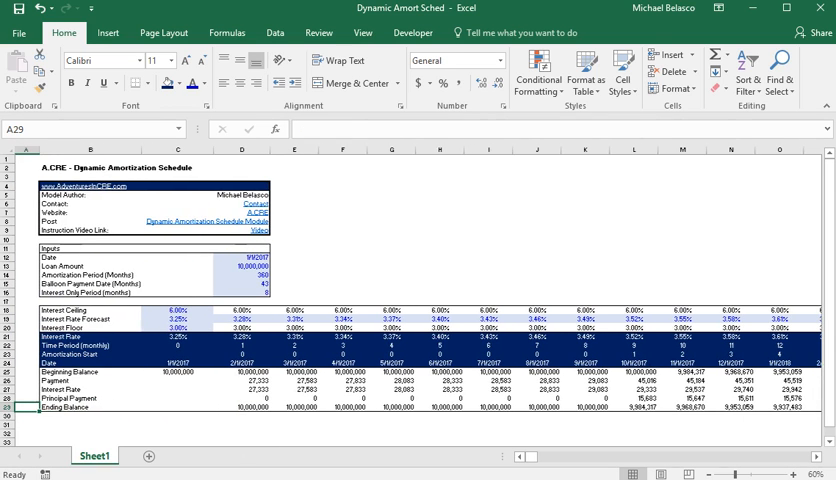
click(240, 356)
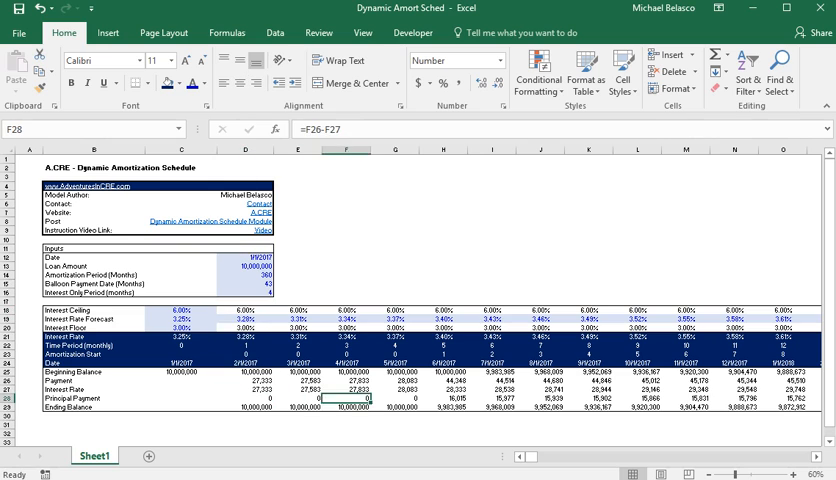
Check the amortization period of 360, balloon month of 100, interest-only input and the D21/D22 rate cells.
click(298, 330)
text(100)
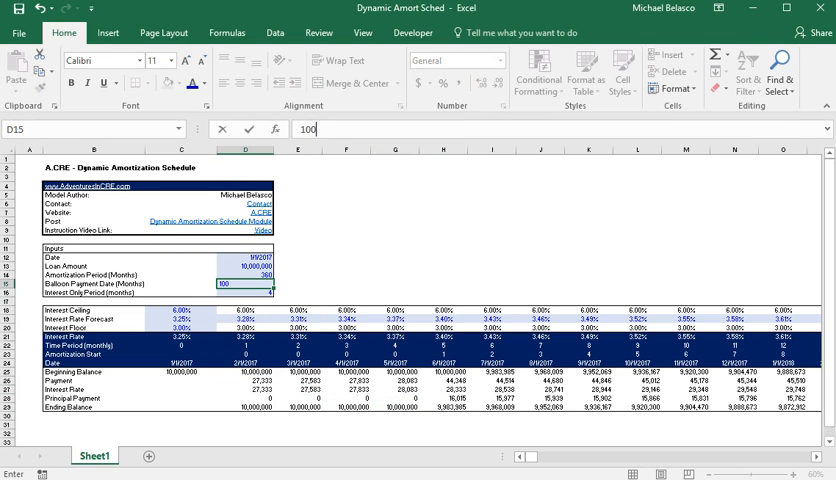
click(296, 352)
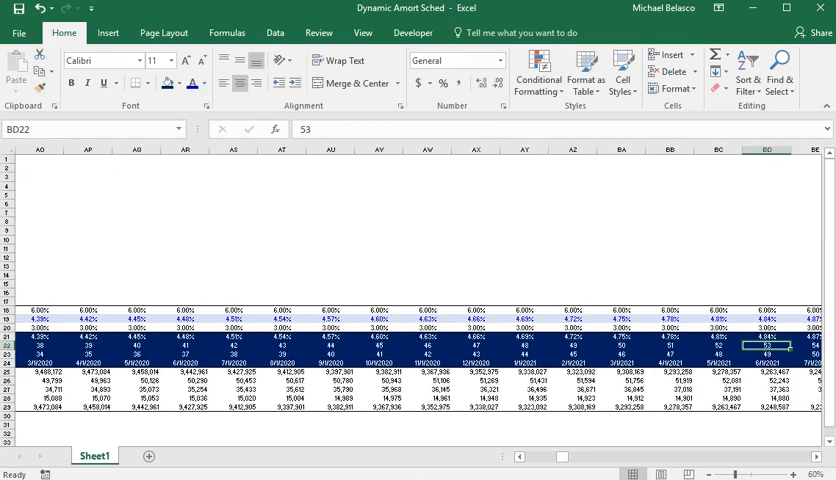
scroll(right, 3)
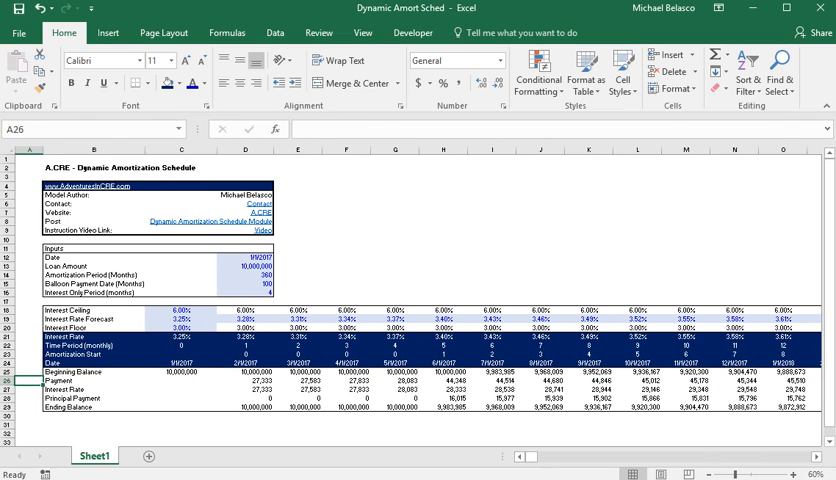
click(244, 344)
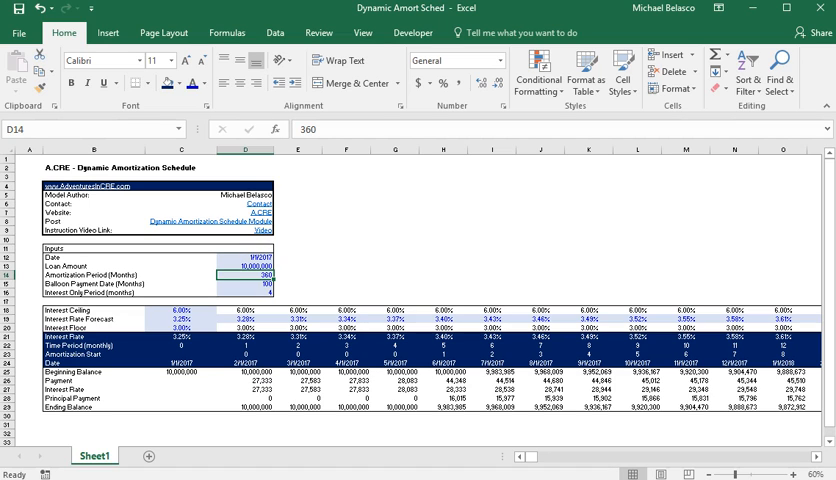
click(242, 332)
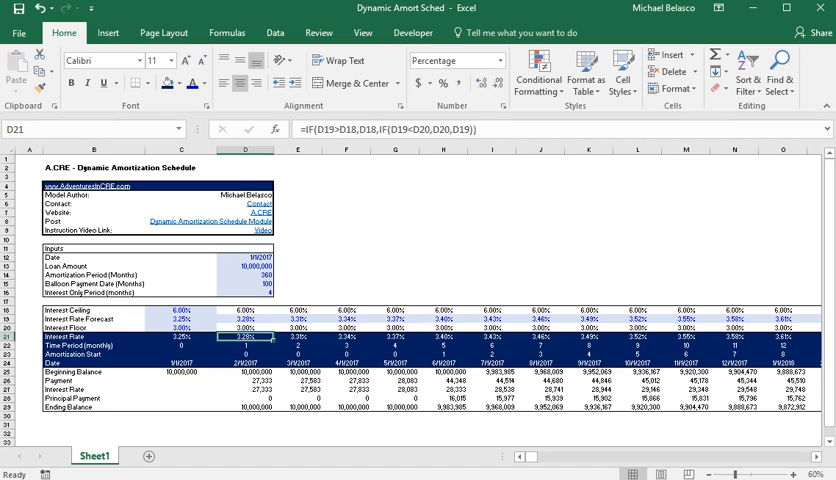
click(246, 354)
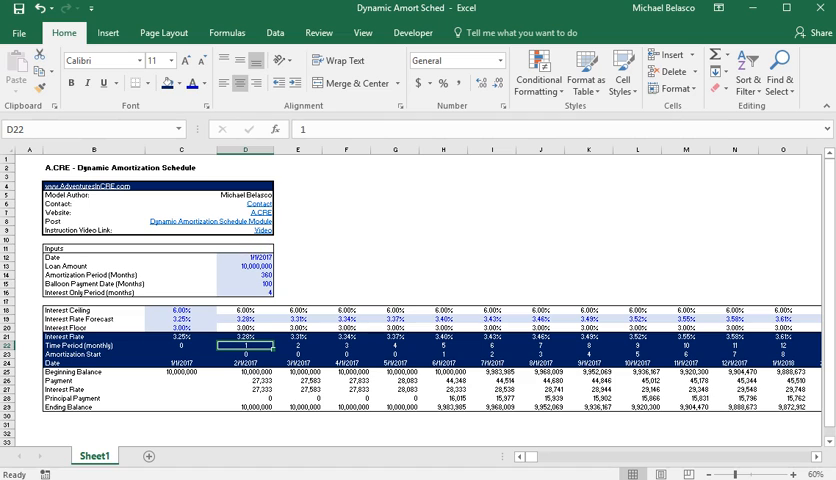
click(244, 288)
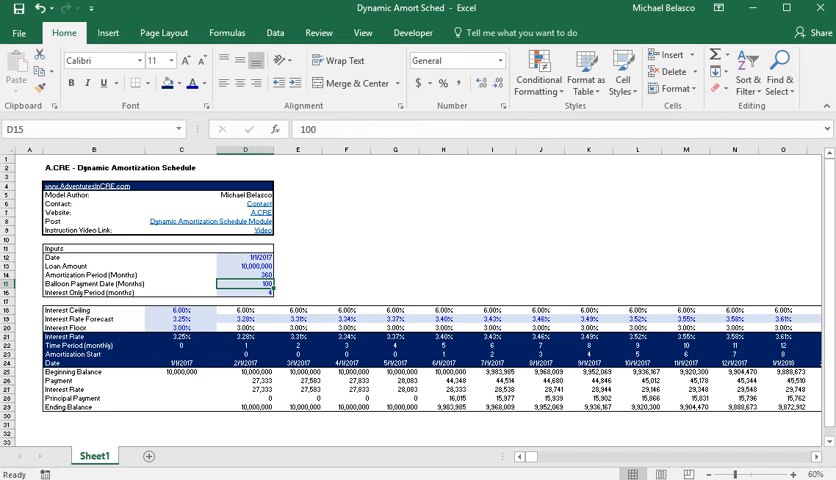
click(248, 276)
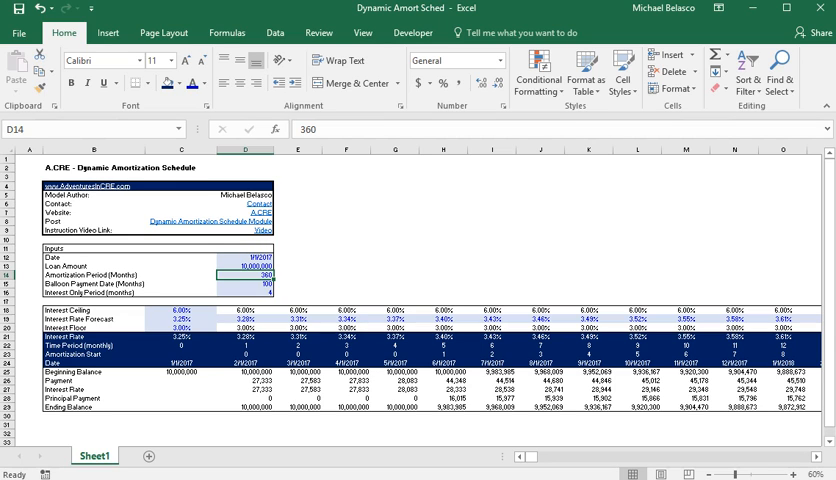
click(248, 290)
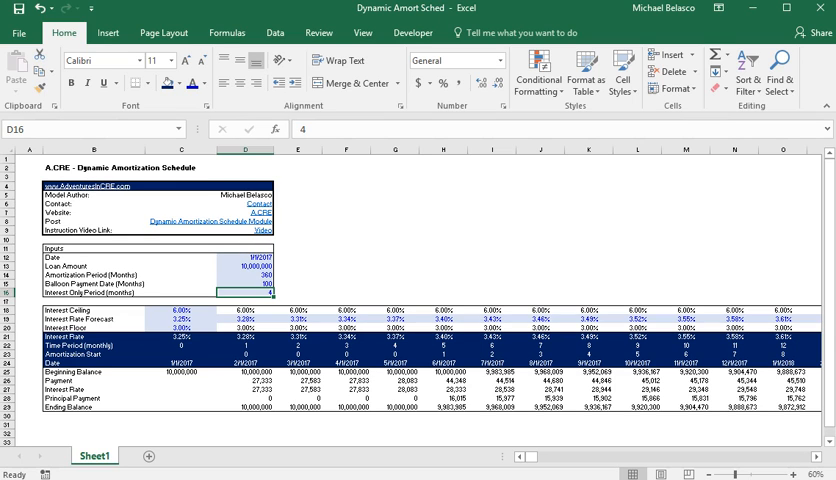
click(244, 292)
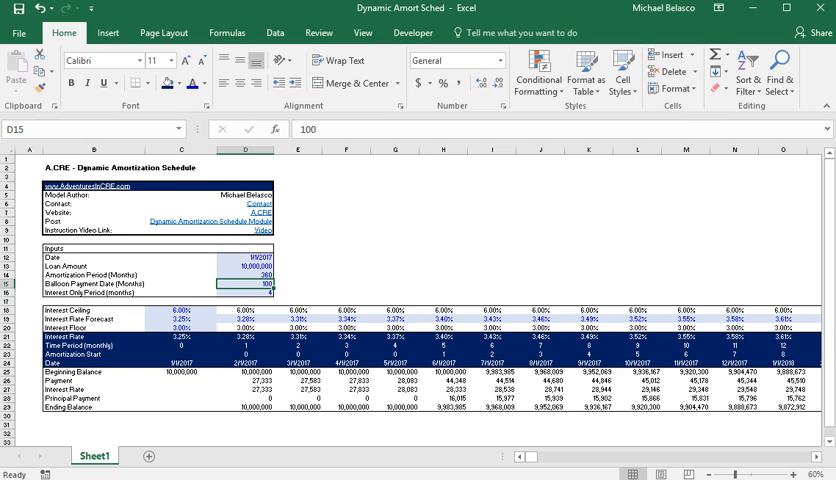
Enter 36 months as the interest-only period in D16.
click(246, 276)
text(35)
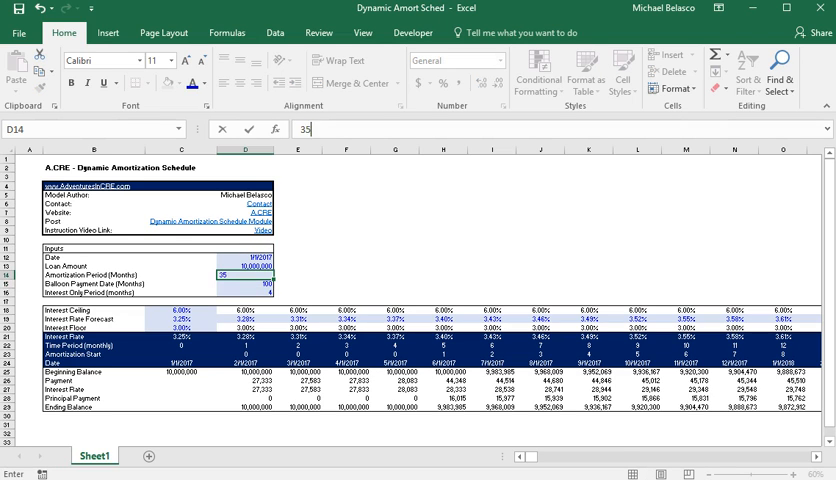
text(6)
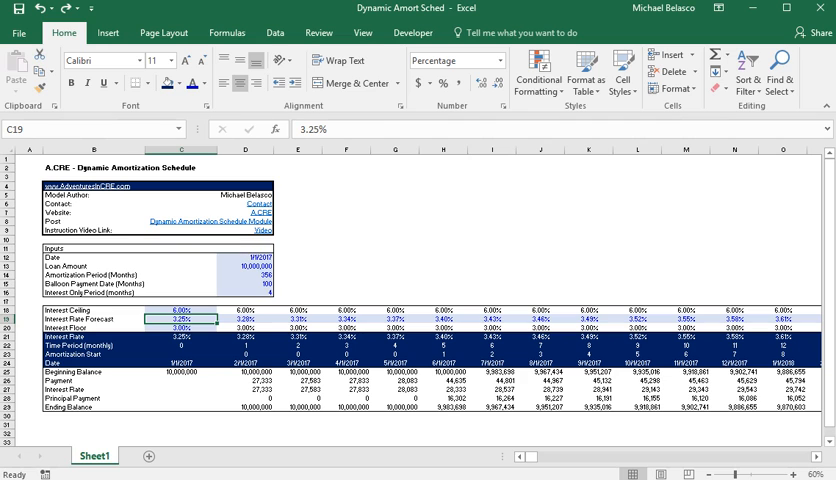
Copy the 3.25% rate from C19 into later row-19 months and verify C19, E19 and a further month.
key(ctrl+c)
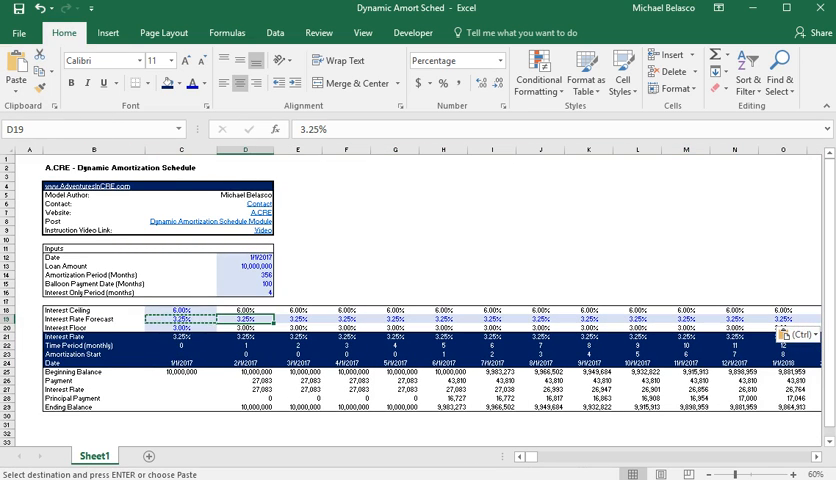
click(440, 320)
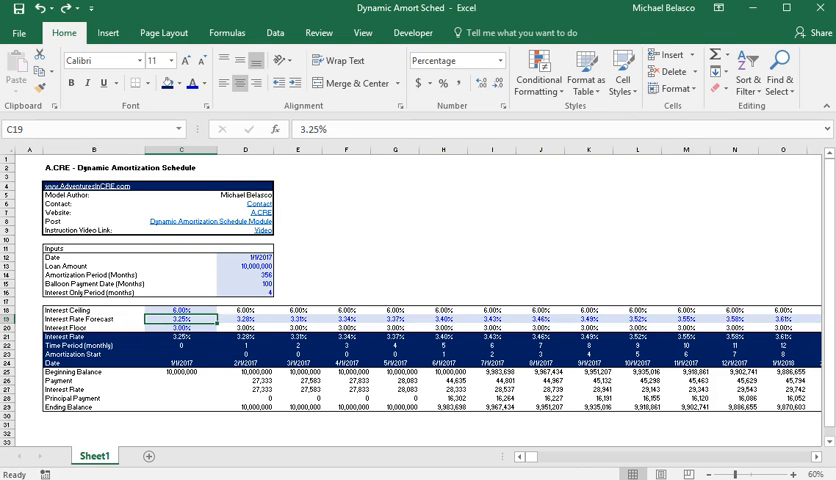
click(300, 330)
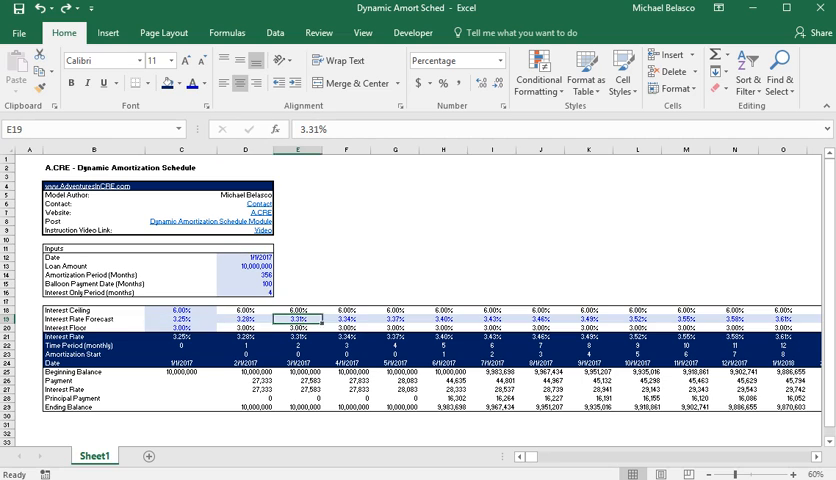
click(348, 344)
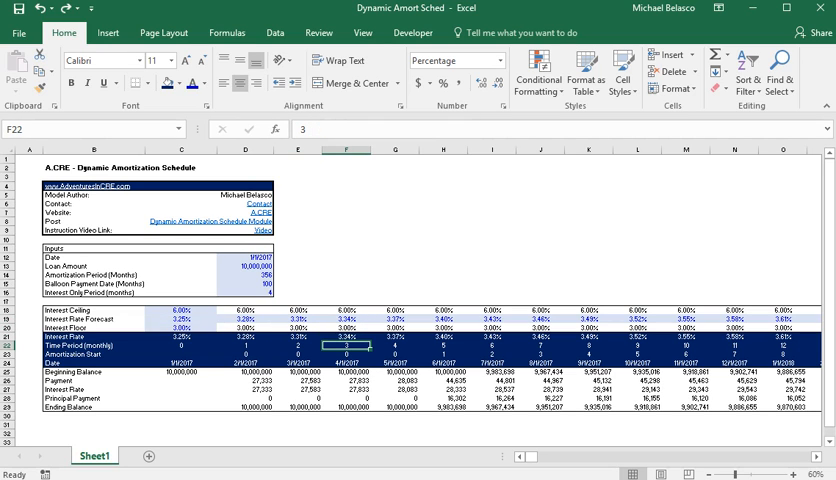
click(344, 352)
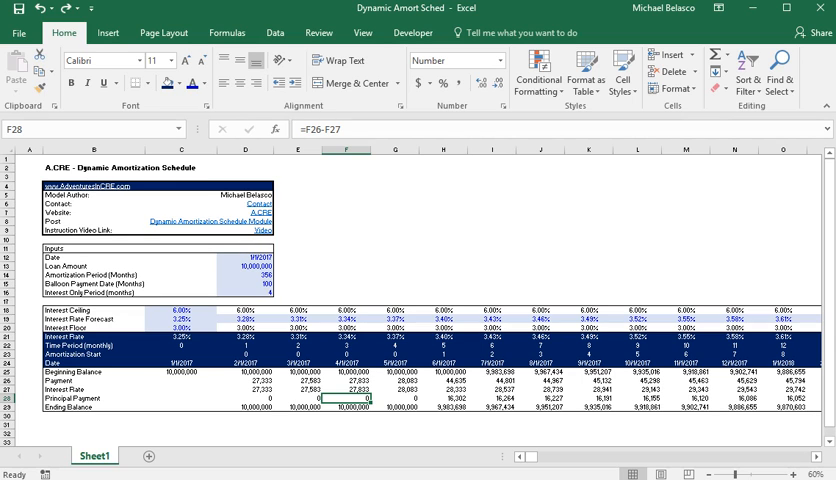
click(338, 396)
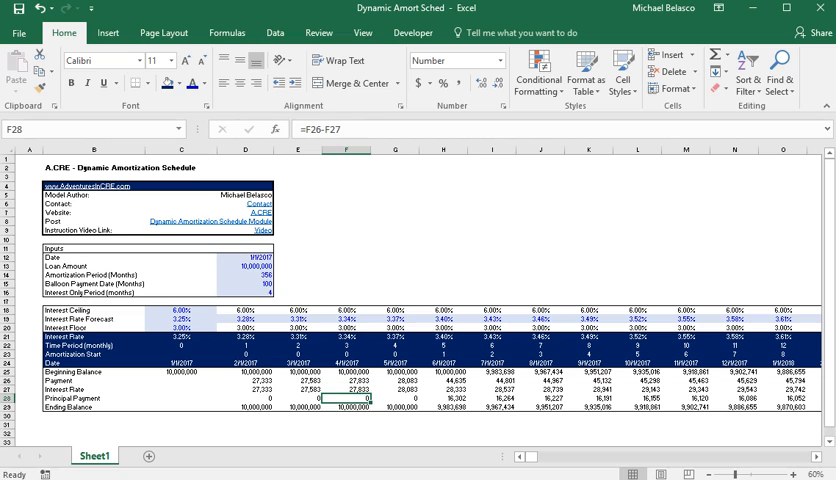
click(344, 410)
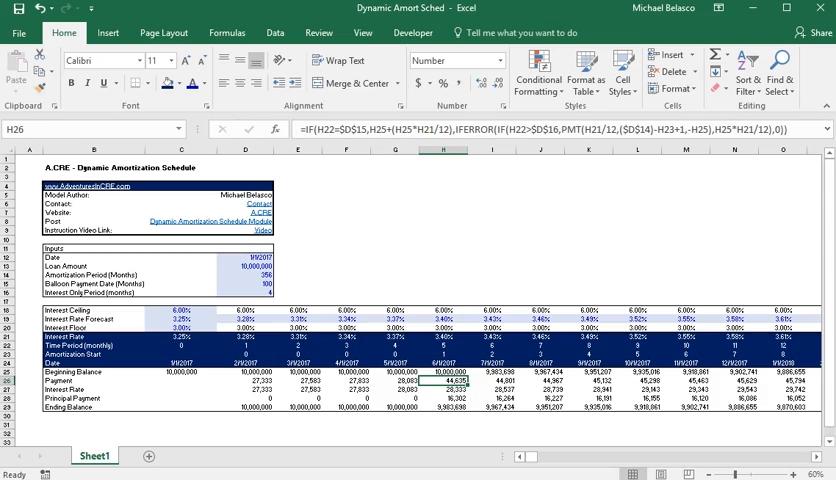
scroll(right, 3)
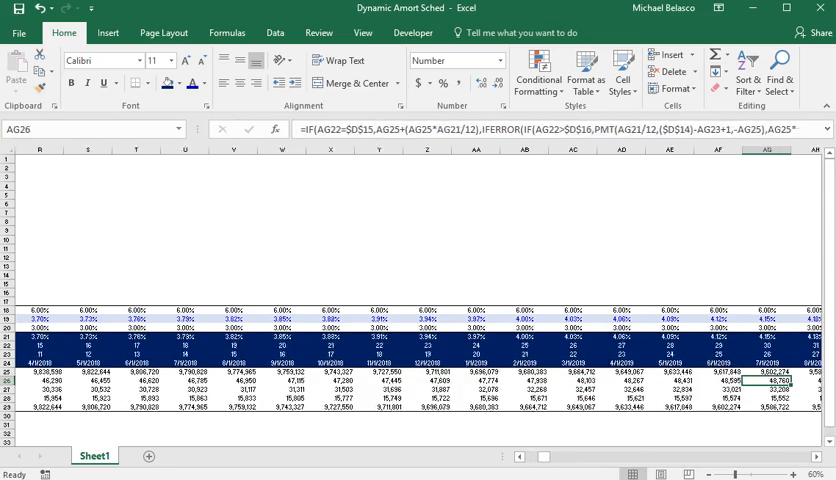
scroll(right, 3)
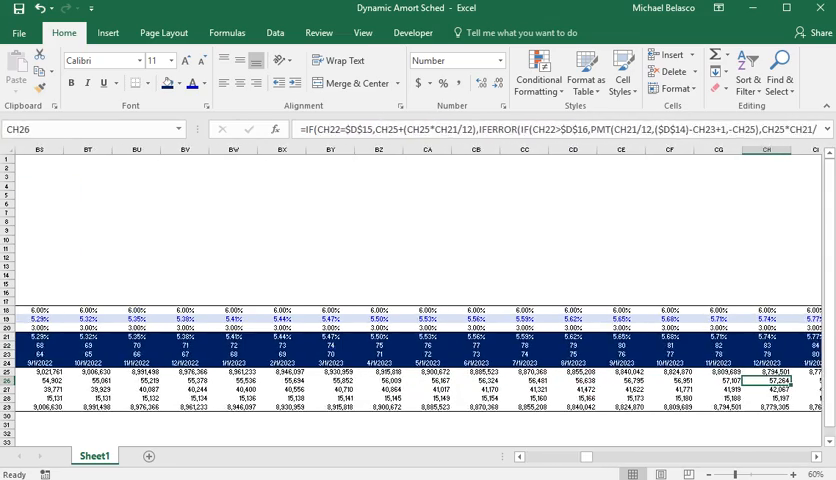
scroll(right, 3)
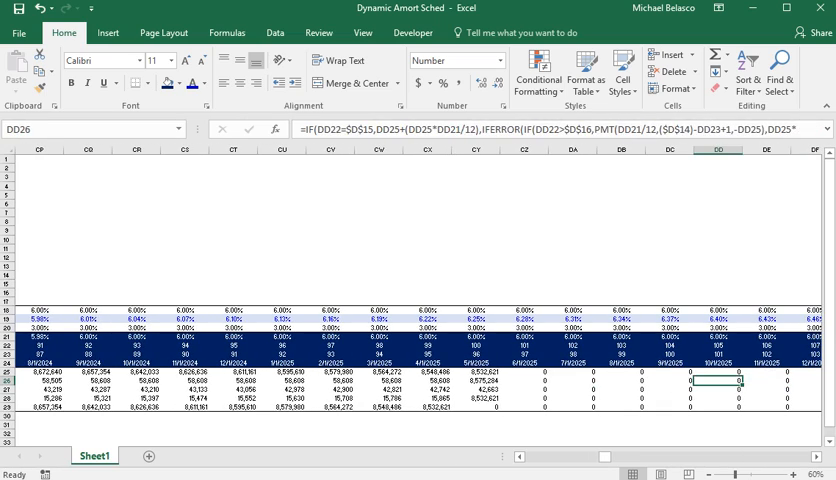
click(378, 384)
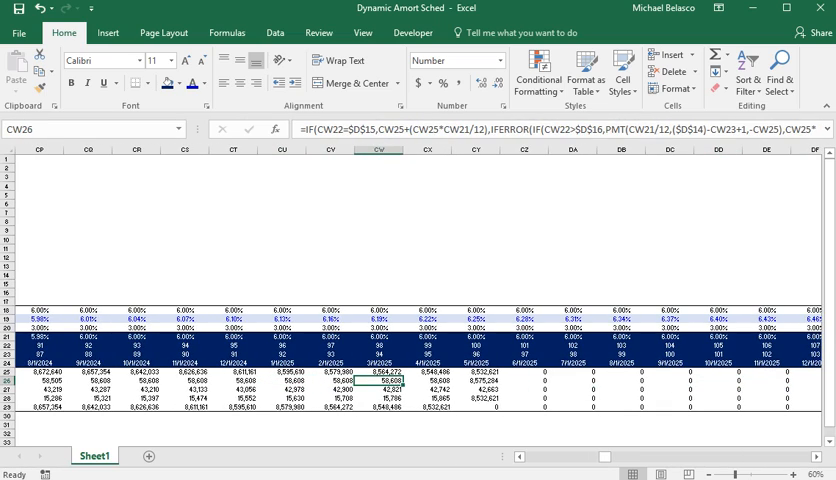
click(430, 384)
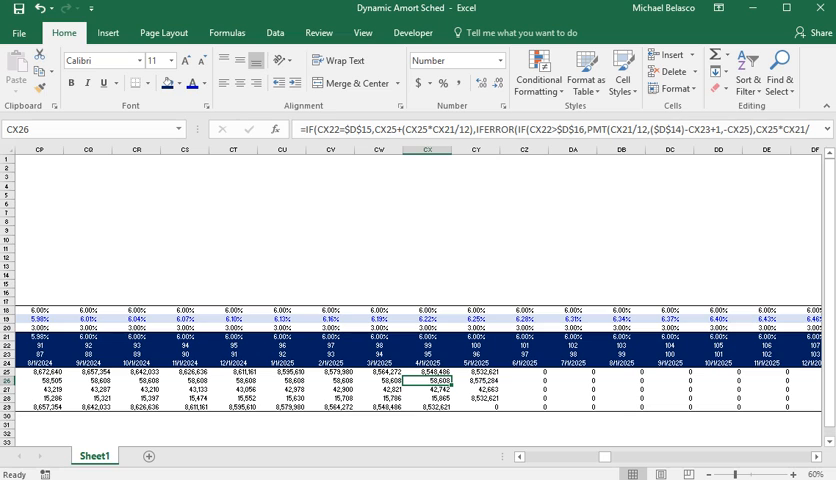
click(478, 380)
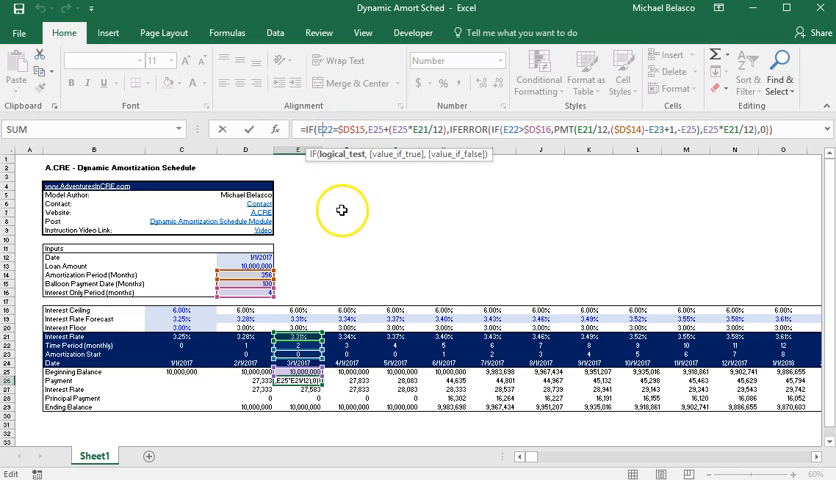
mouse_move(300, 344)
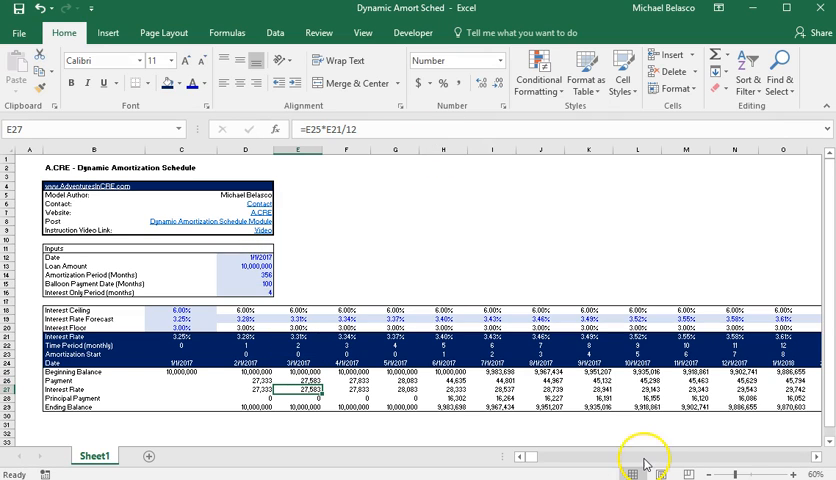
Move to the schedule's far end near column CY and inspect a late period's cell.
scroll(right, 3)
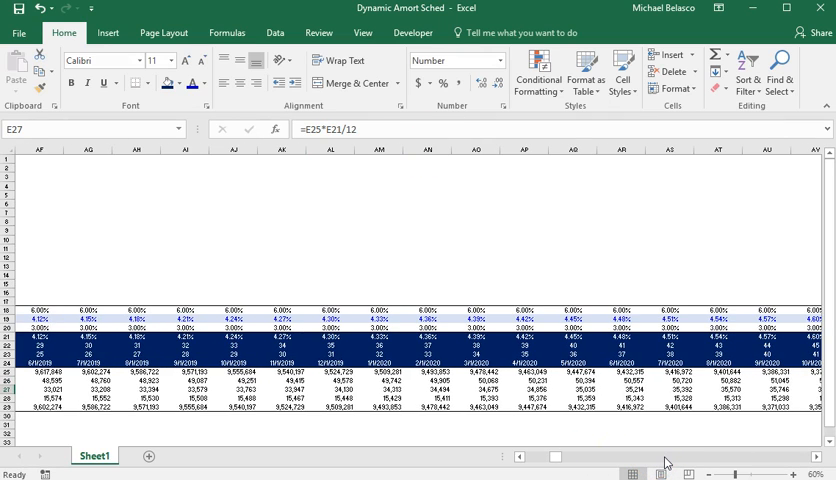
scroll(right, 3)
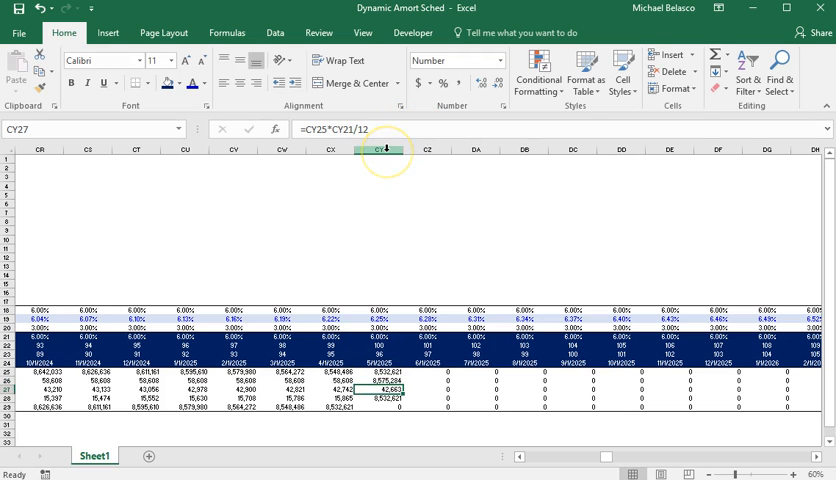
click(398, 376)
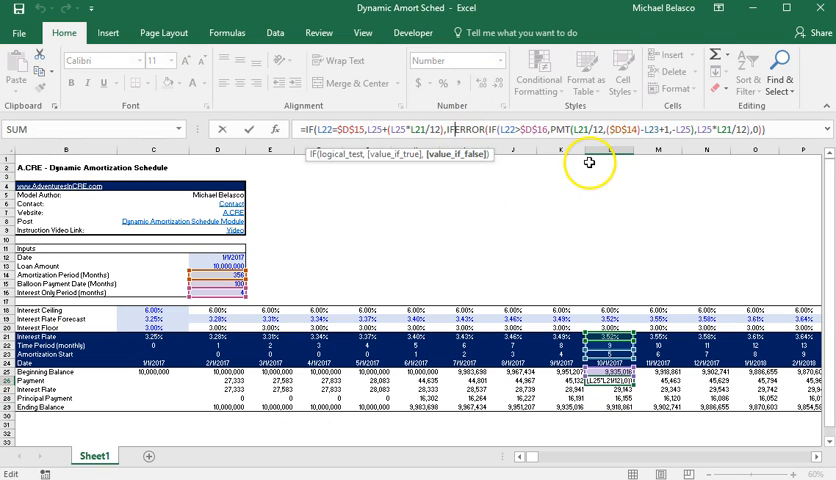
mouse_move(596, 188)
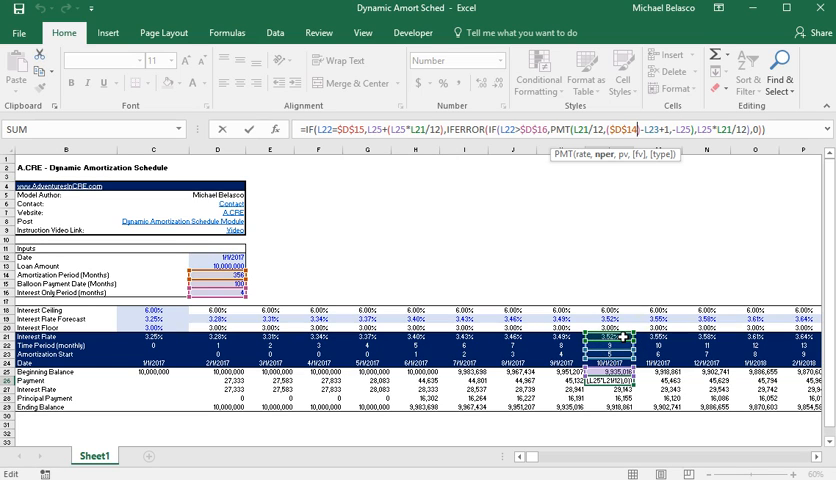
mouse_move(680, 344)
text(5)
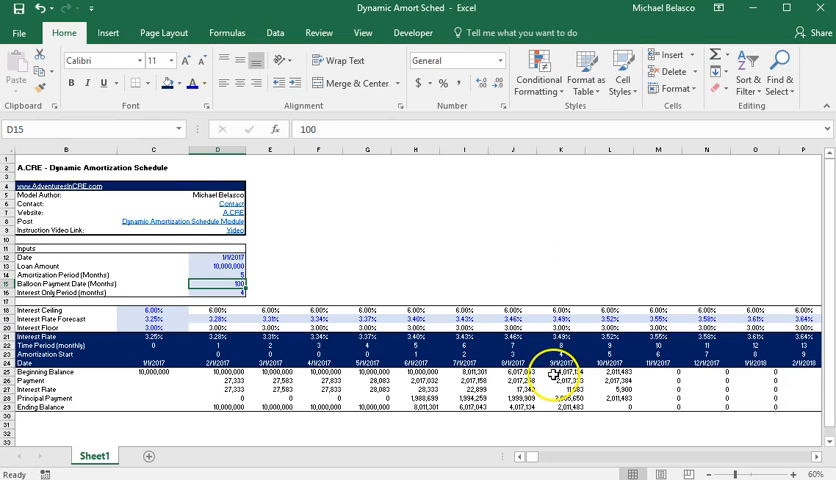
click(416, 352)
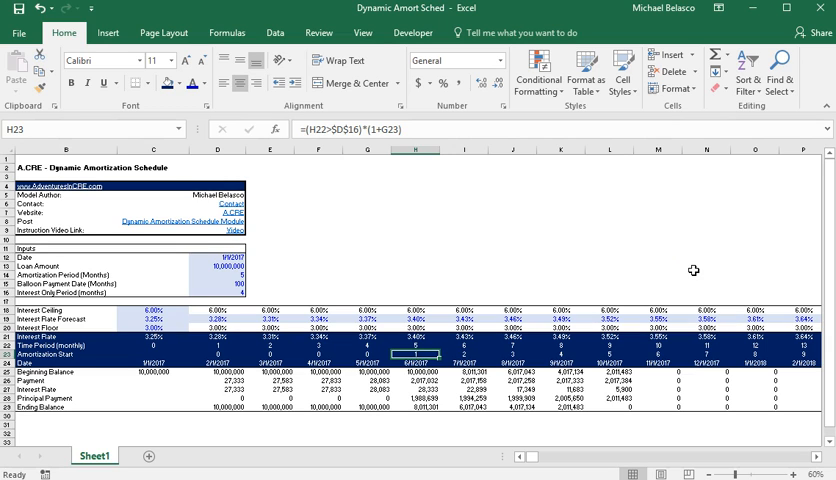
click(608, 376)
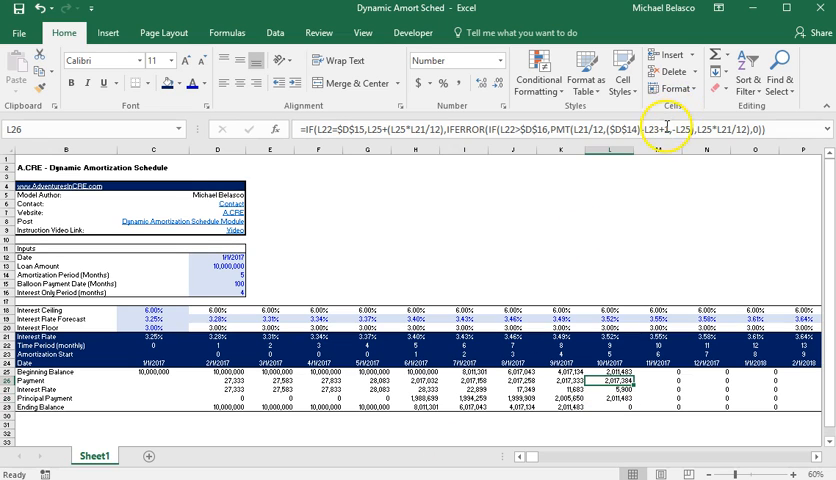
Select a period's payment cell to review its IFERROR(IF(...PMT...),0) formula.
click(366, 384)
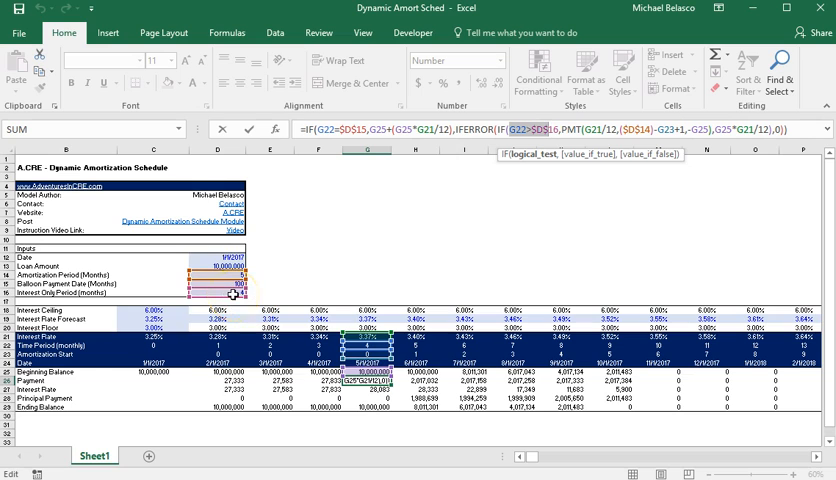
mouse_move(500, 120)
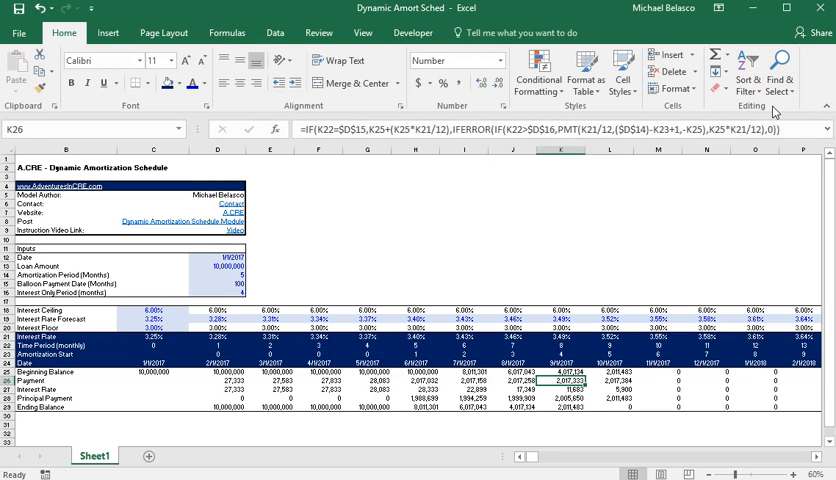
Strip the IFERROR wrapper from the M26 payment formula so later months show #NUM! errors.
click(658, 386)
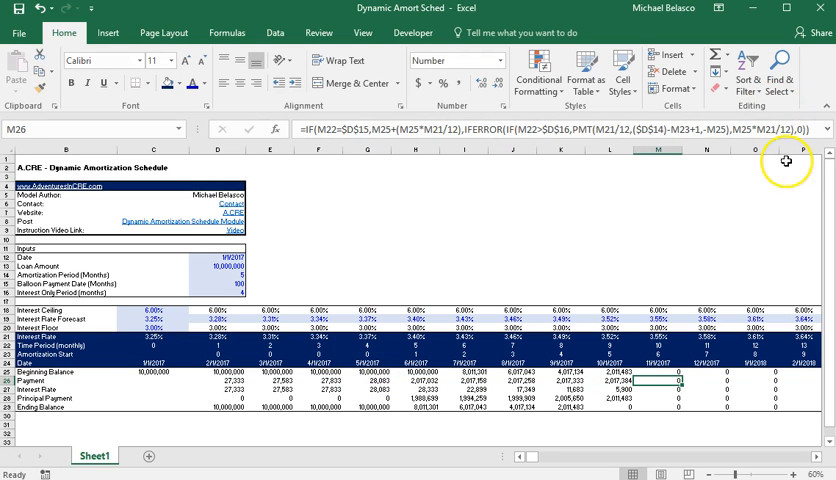
click(504, 130)
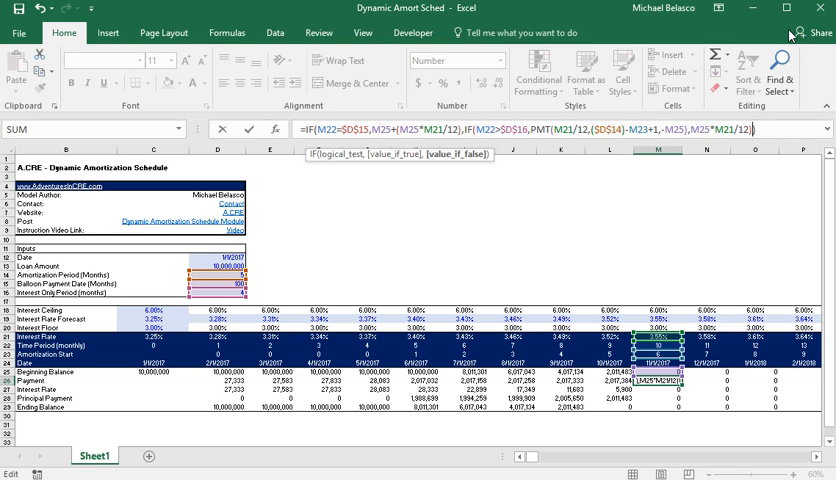
key(Return)
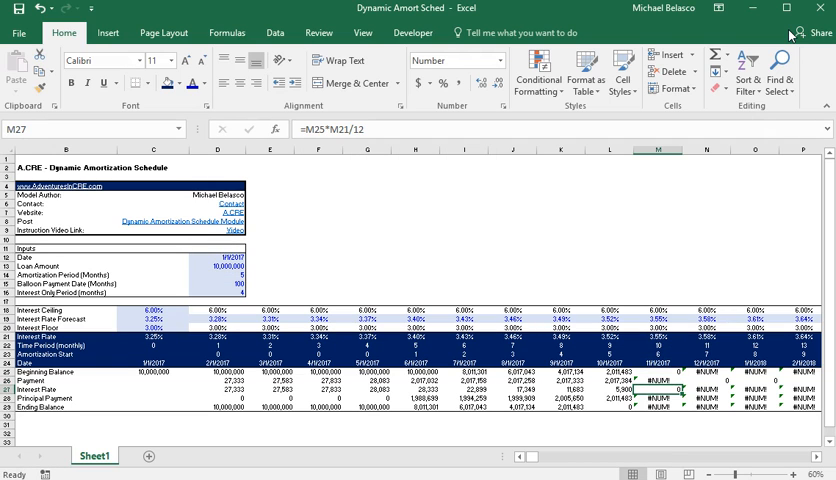
click(656, 390)
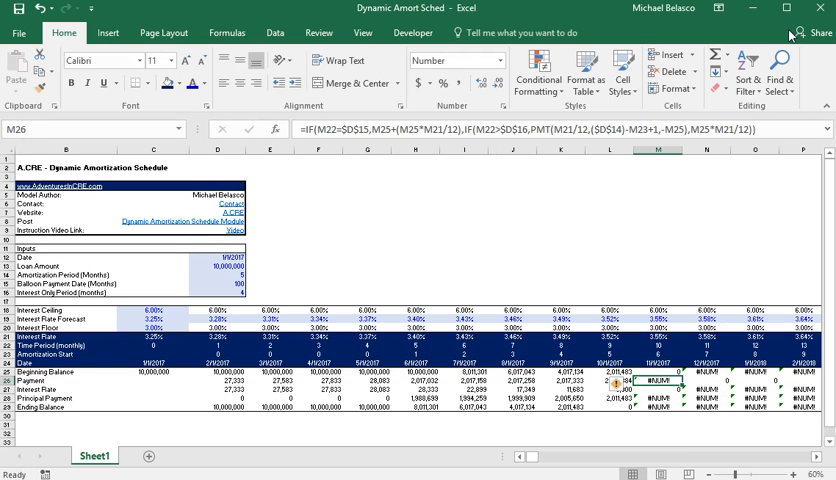
Undo the edit to restore IFERROR zeros, then review the first month's Interest row formula.
click(588, 130)
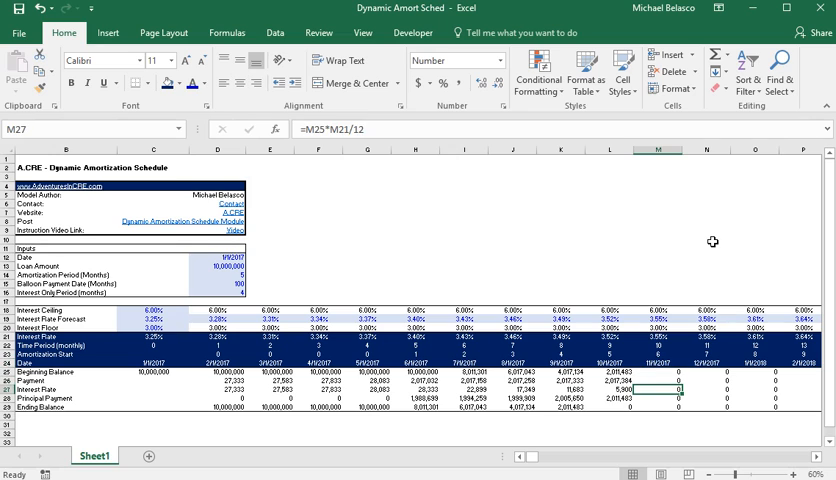
click(218, 388)
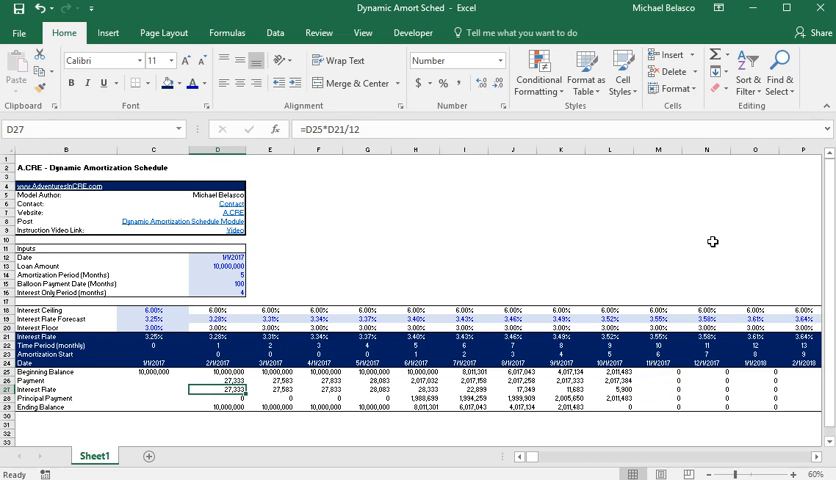
click(68, 396)
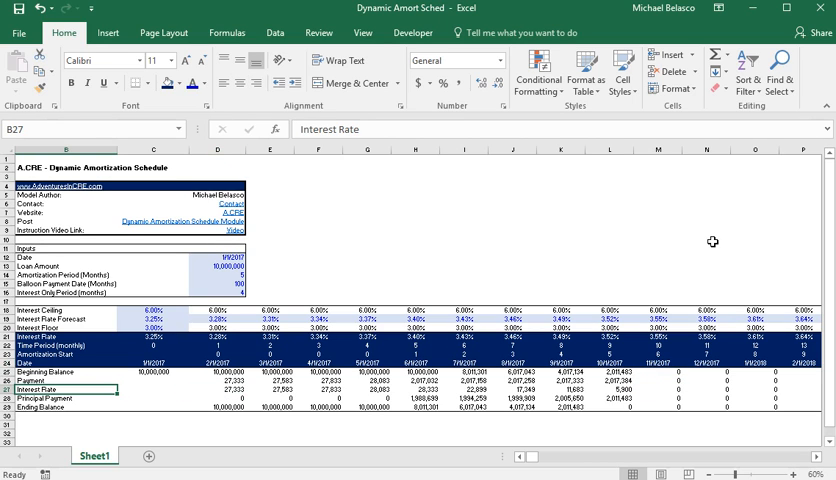